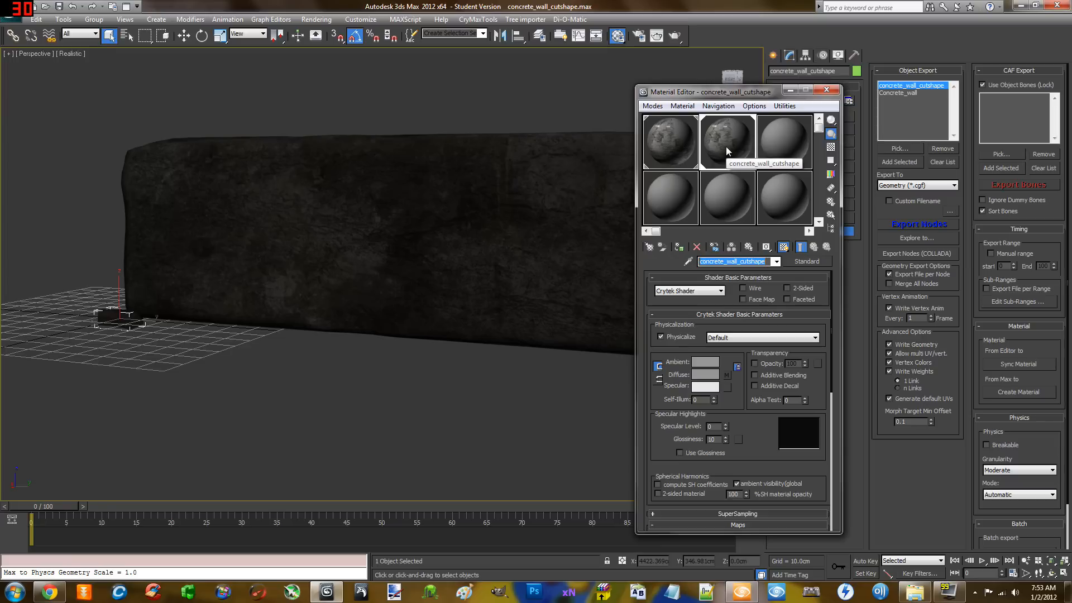
mouse_move(673, 158)
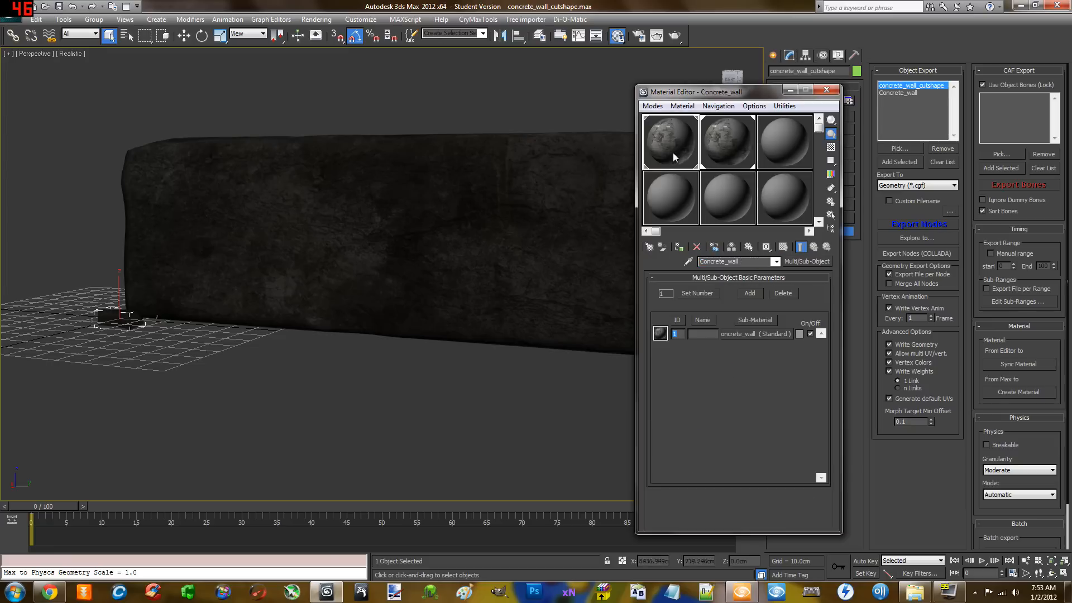
mouse_move(666, 156)
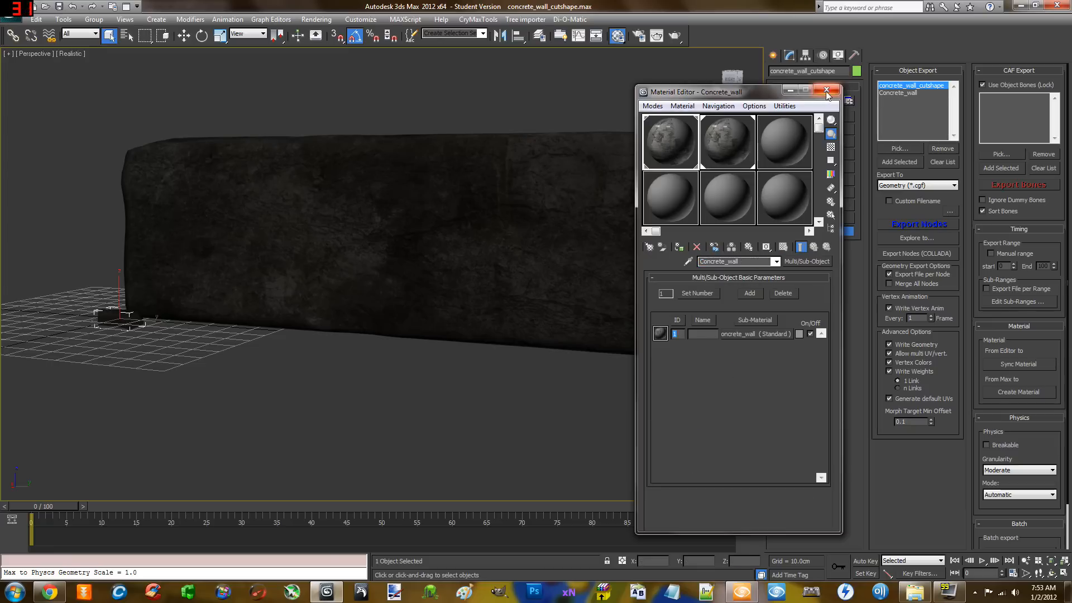
Close the Material Editor after confirming the concrete_wall_cutshape and Concrete_wall material names
left_click(827, 89)
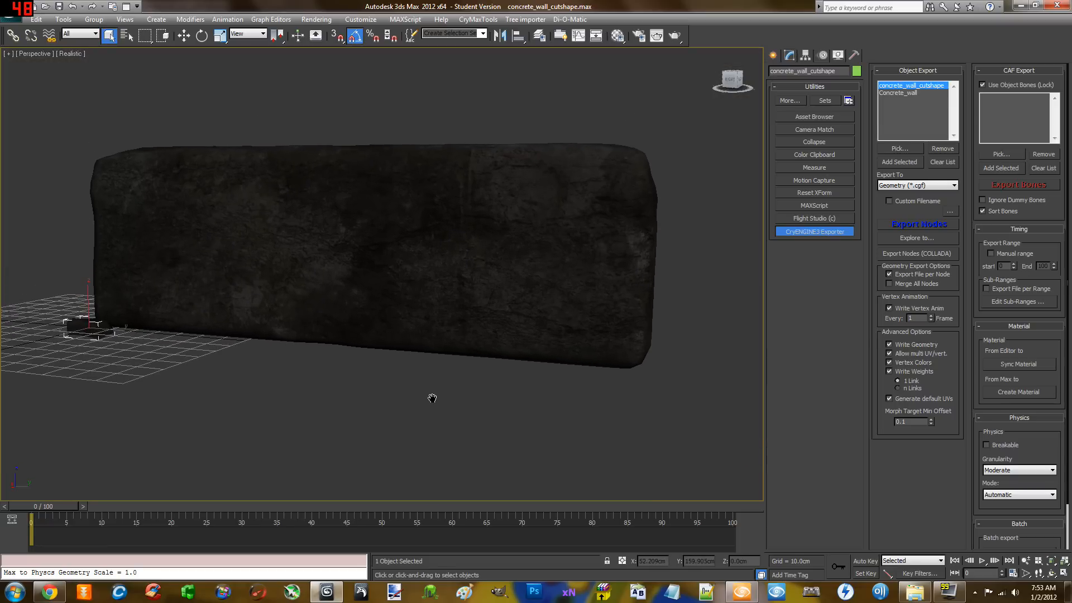
left_click_drag(432, 399, 435, 423)
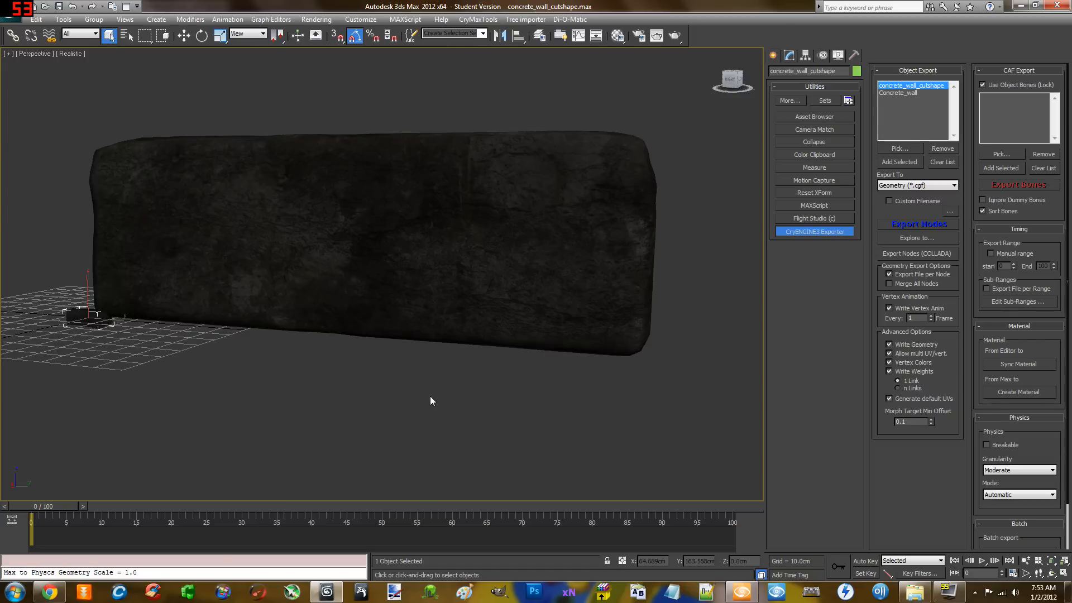
left_click_drag(430, 401, 438, 395)
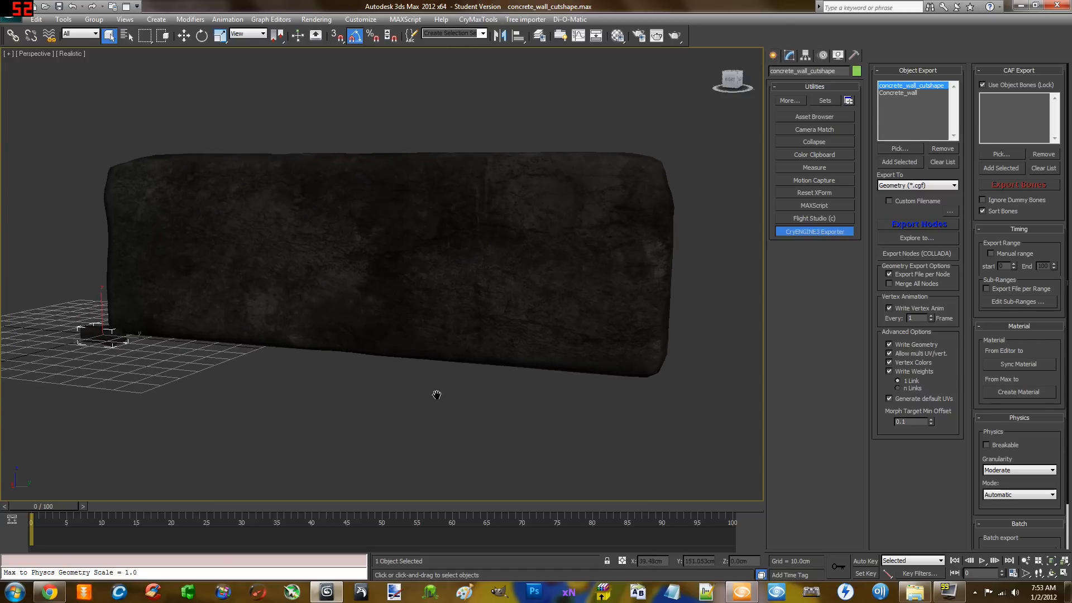
left_click_drag(437, 395, 429, 400)
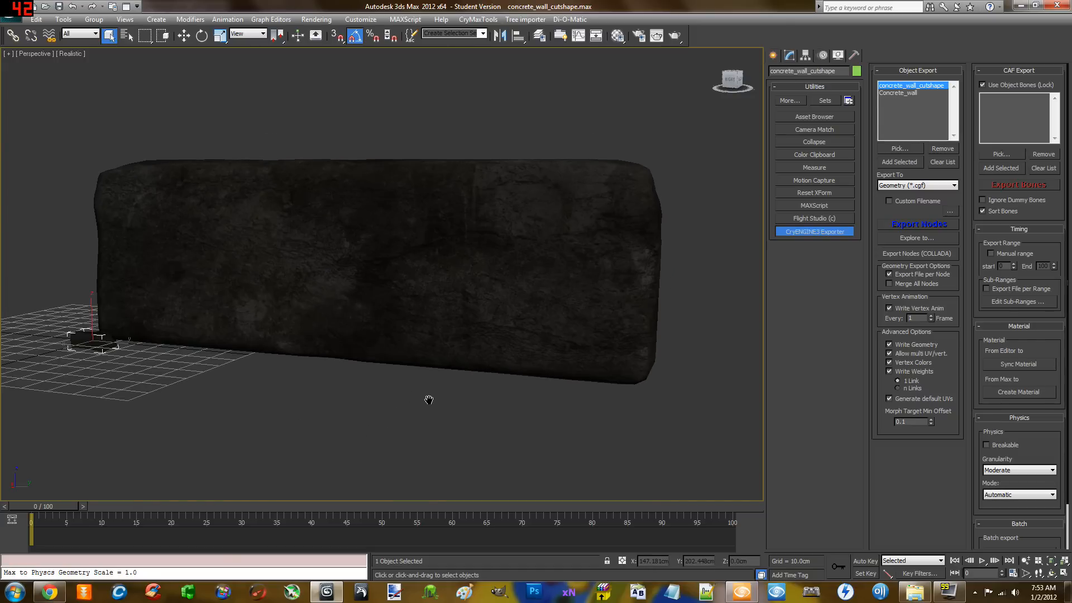